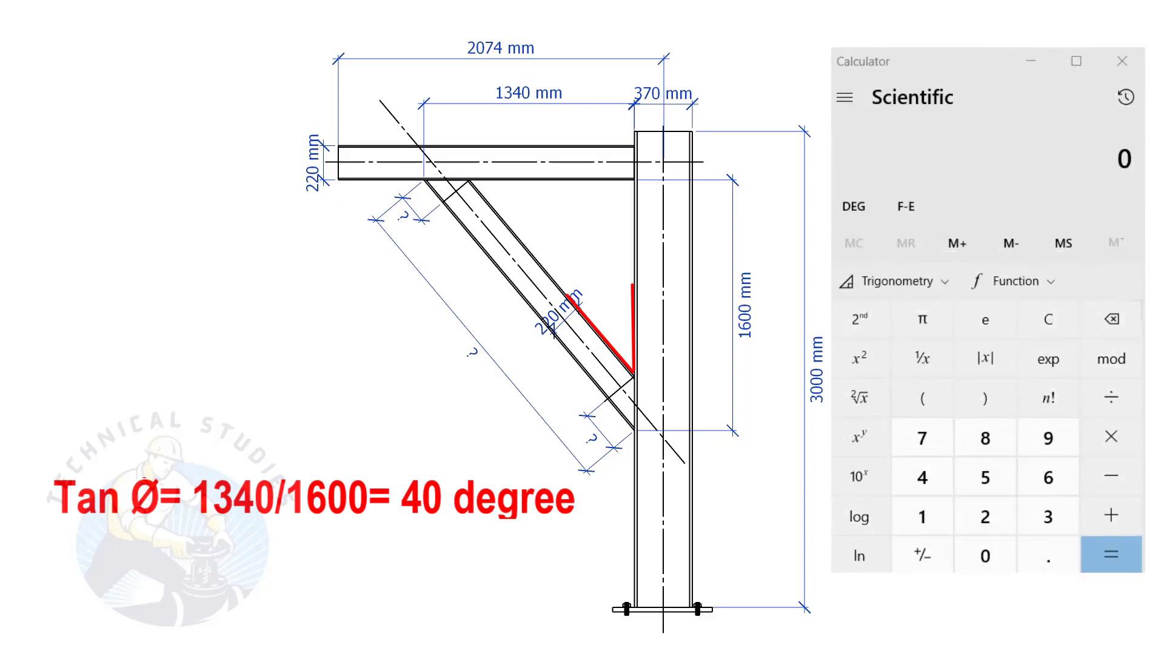
# Step: Compute 1340 ÷ 1600 = 0.8375, then take its inverse tangent for the brace angle
pyautogui.click(922, 478)
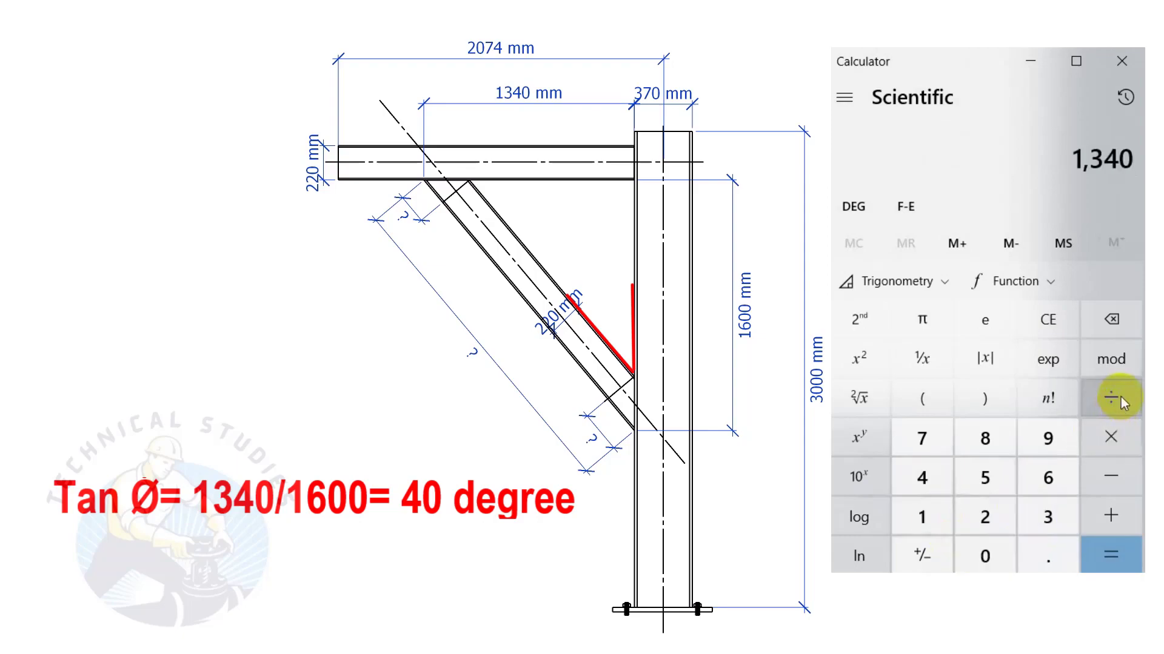
pyautogui.click(984, 517)
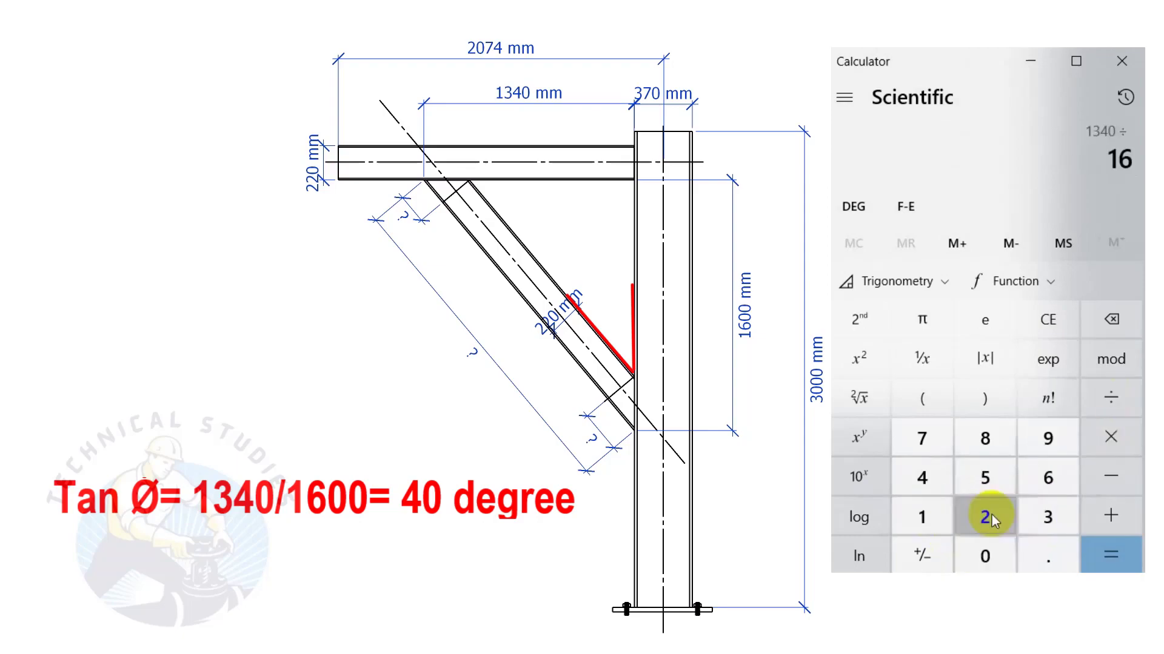
pyautogui.click(1109, 556)
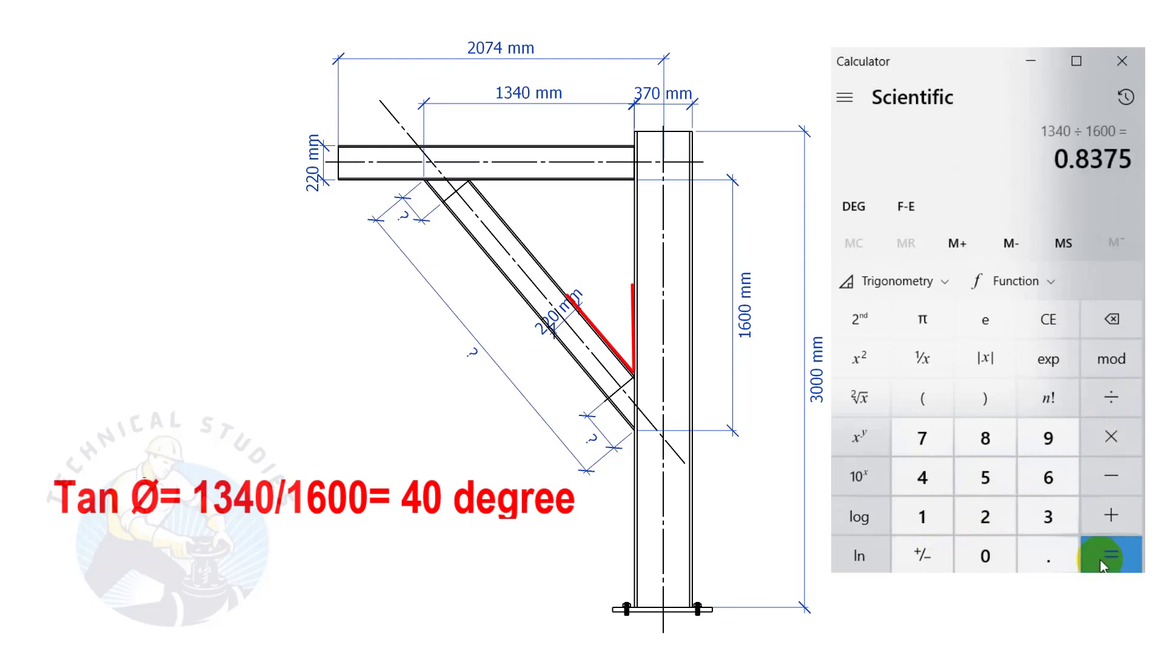
pyautogui.click(893, 280)
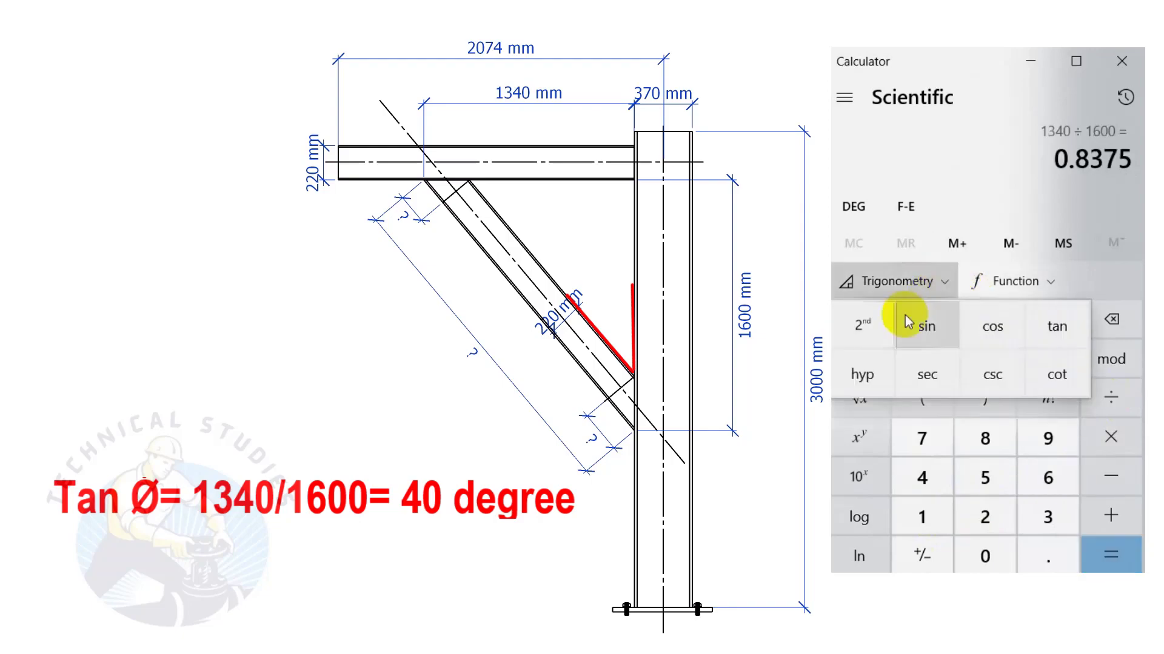
pyautogui.click(862, 325)
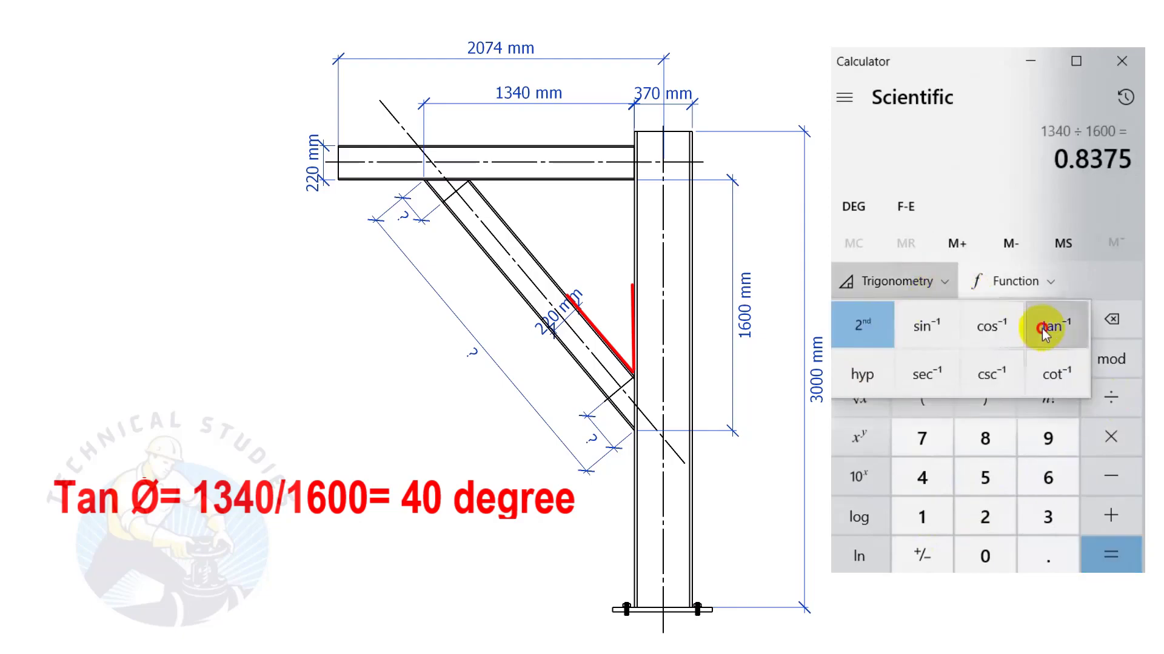
pyautogui.click(1047, 326)
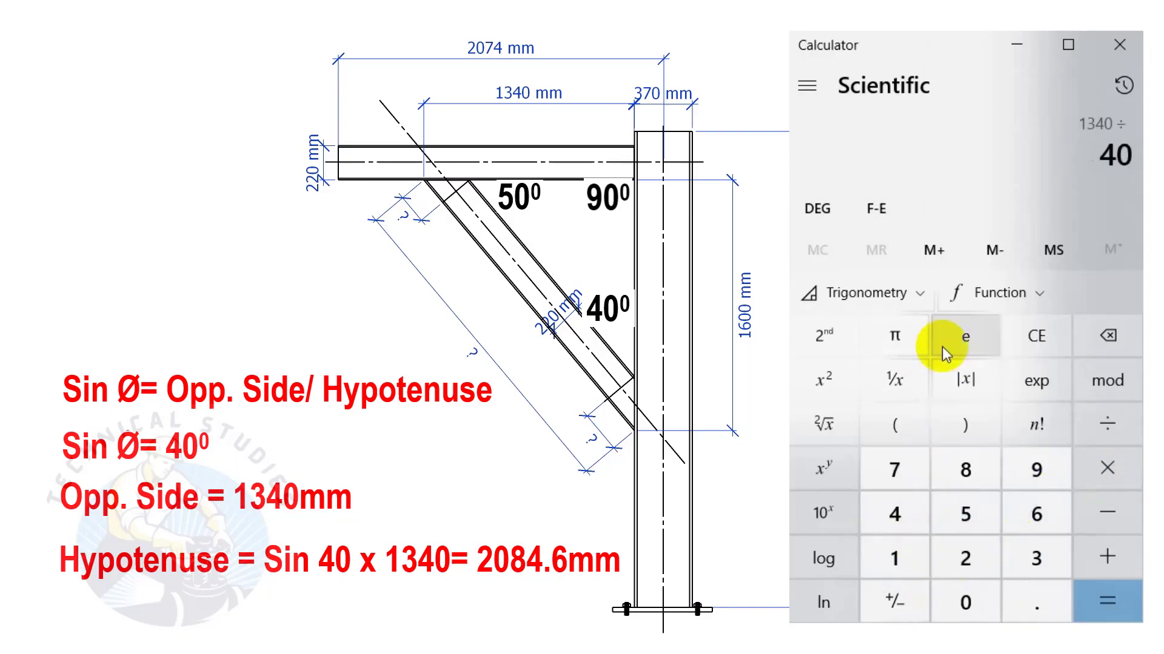
# Step: Divide 1340 by sin 40° for a bracing length of about 2,084.67 mm
pyautogui.click(862, 292)
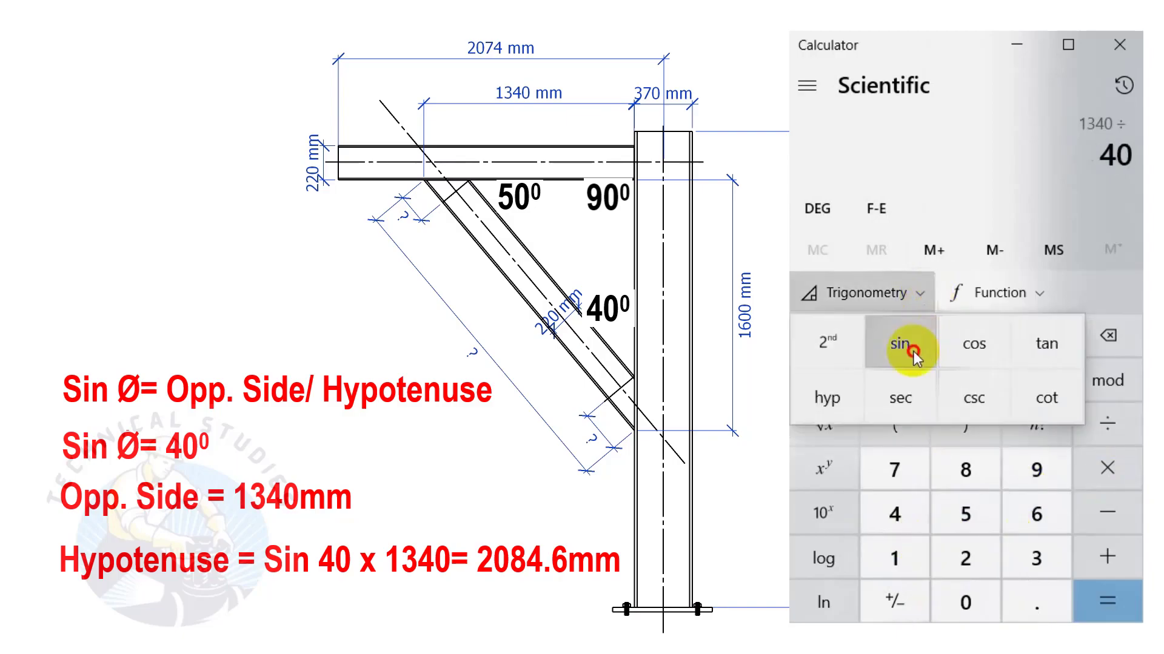
pyautogui.click(1105, 602)
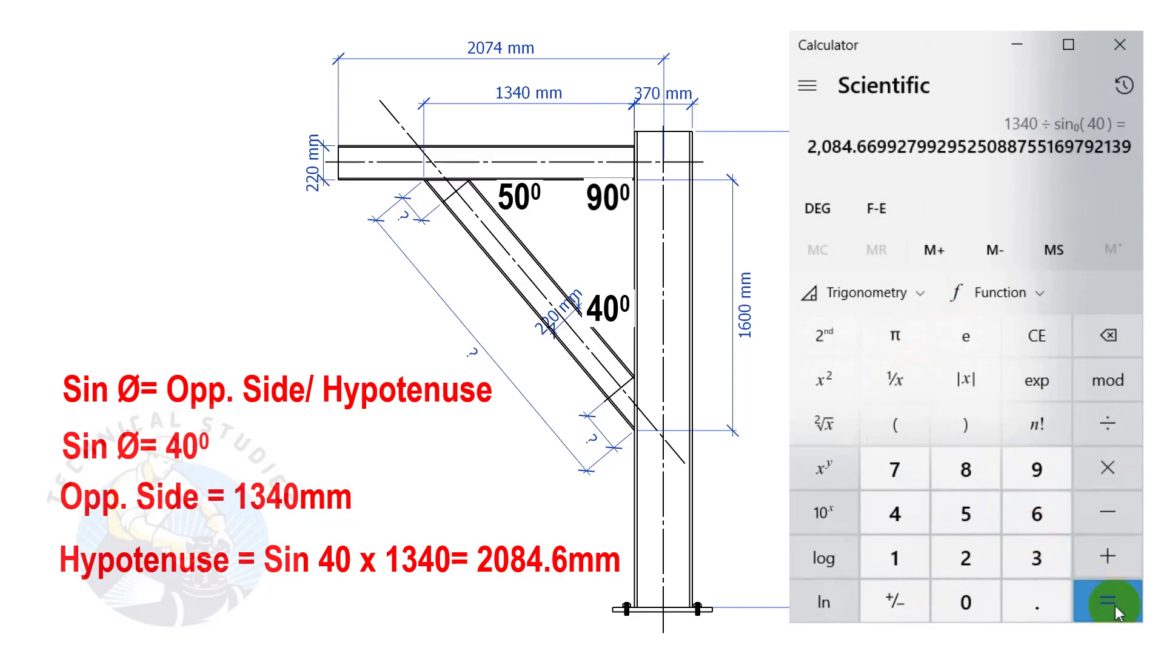
pyautogui.moveTo(874, 185)
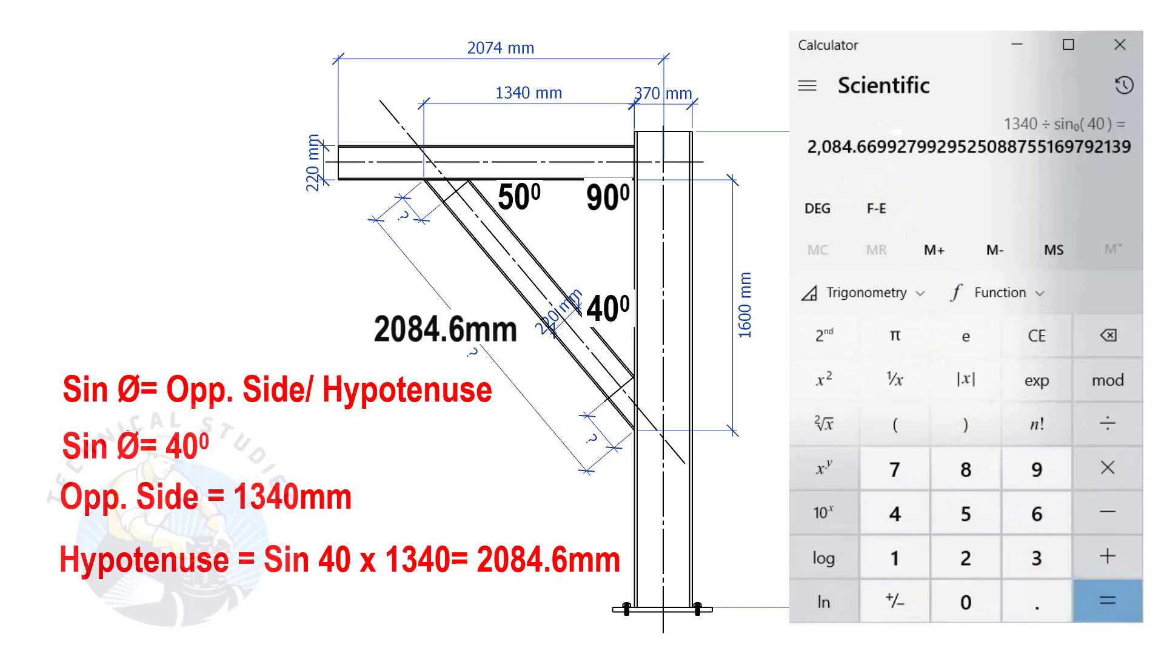
pyautogui.click(933, 552)
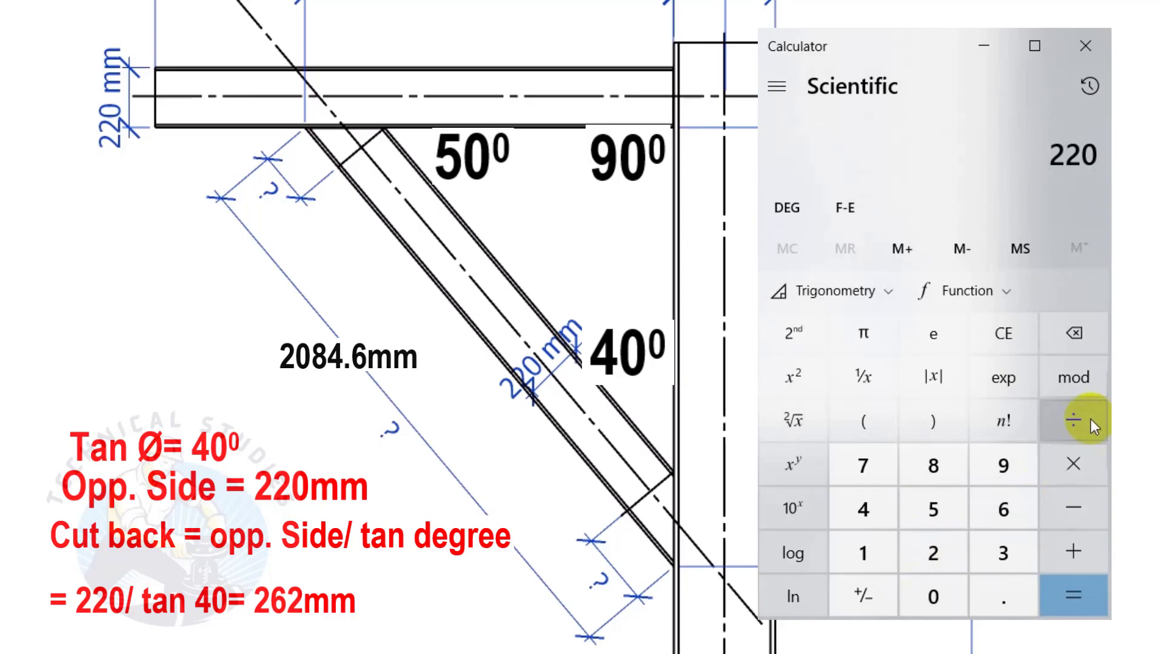
# Step: Compute 220 ÷ tan 40° ≈ 262 mm for the first cutback
pyautogui.click(1074, 419)
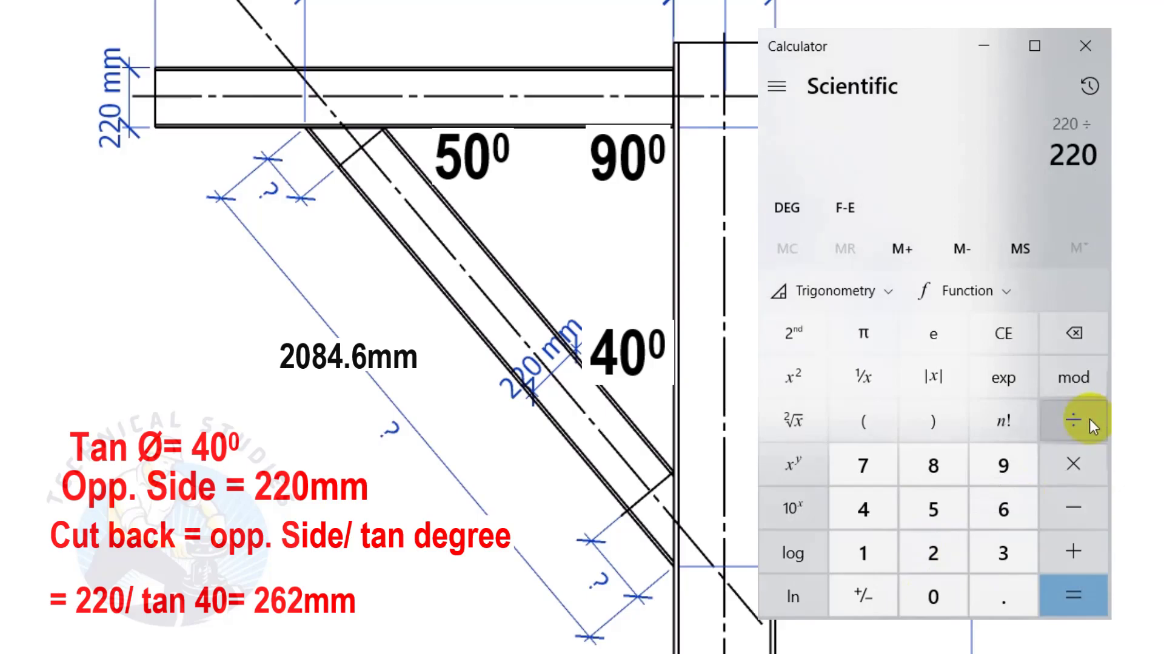
pyautogui.moveTo(862, 509)
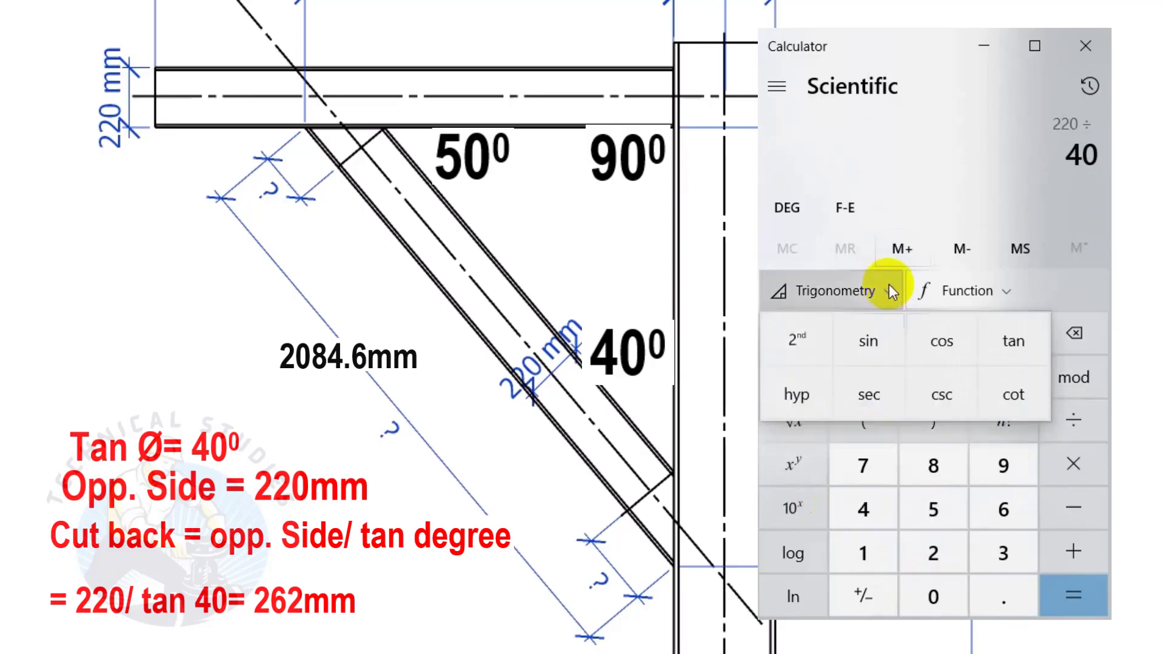
pyautogui.click(1074, 595)
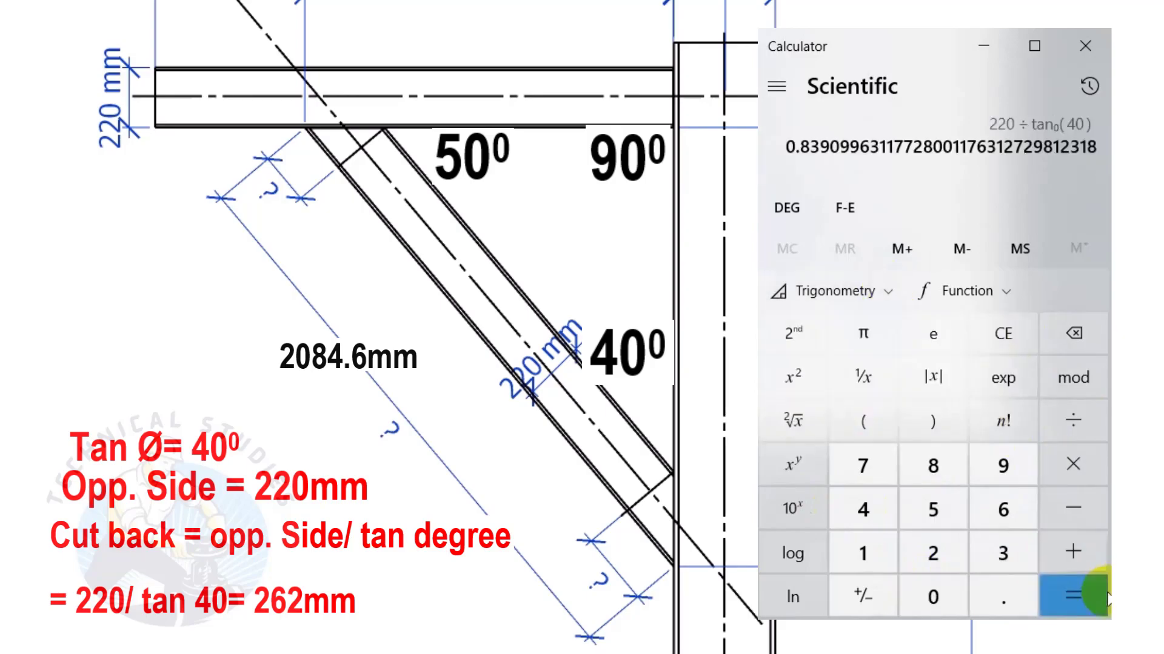
pyautogui.click(1073, 596)
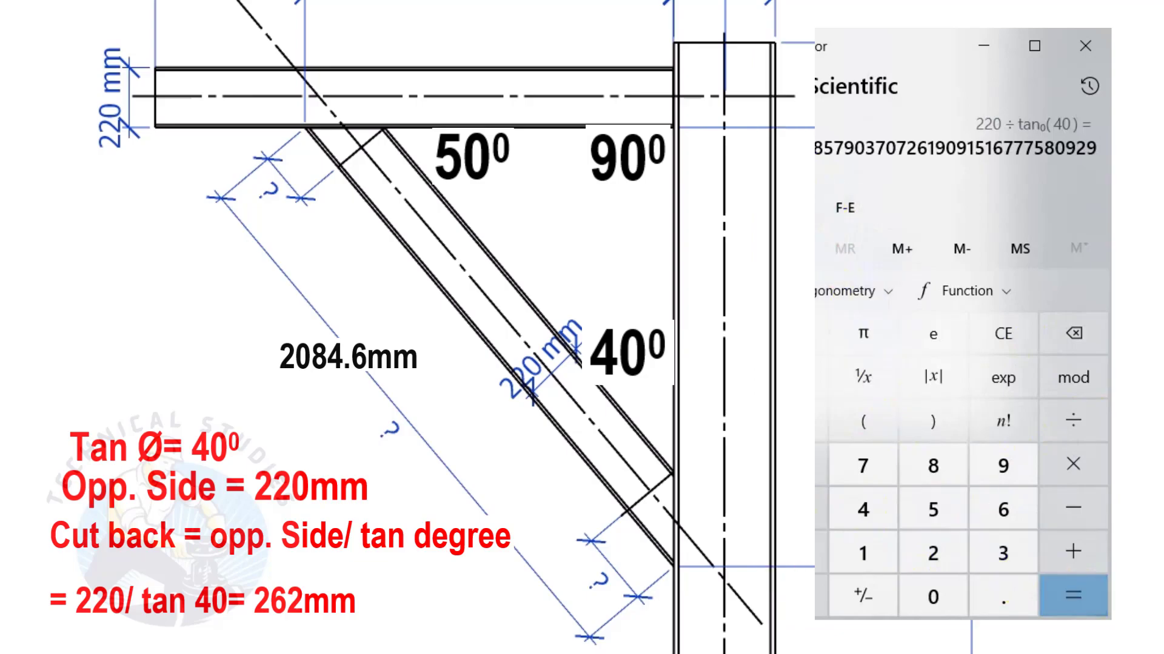
pyautogui.click(955, 548)
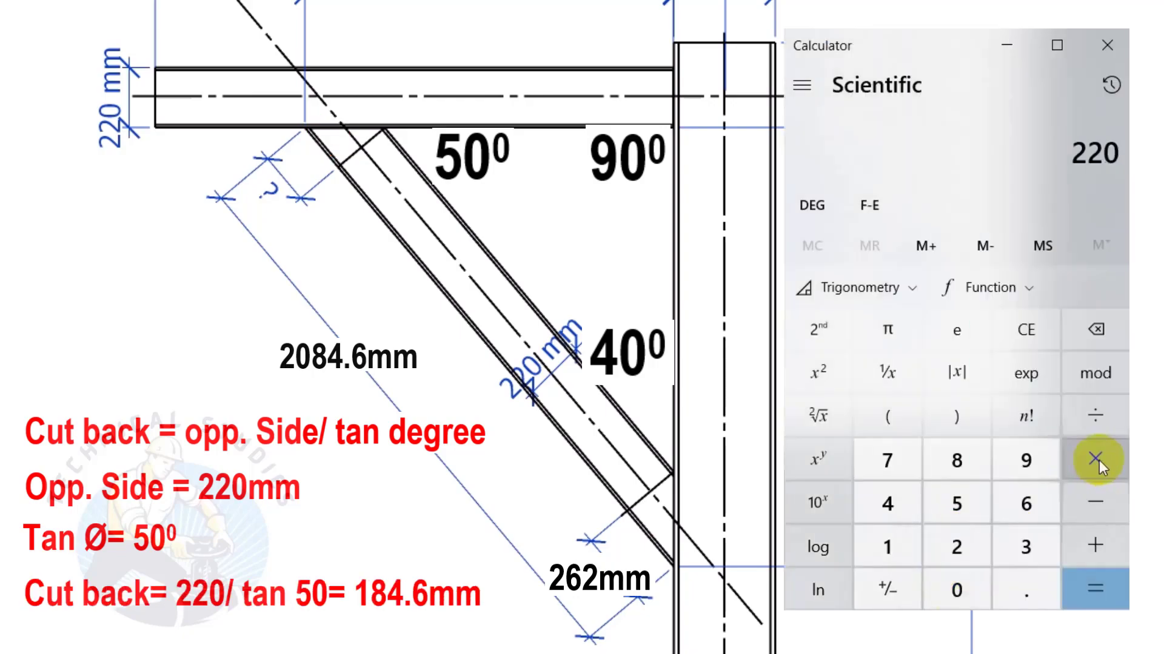
# Step: Compute 220 ÷ tan 50° ≈ 184.6 mm for the second cutback
pyautogui.click(1095, 416)
pyautogui.write('50')
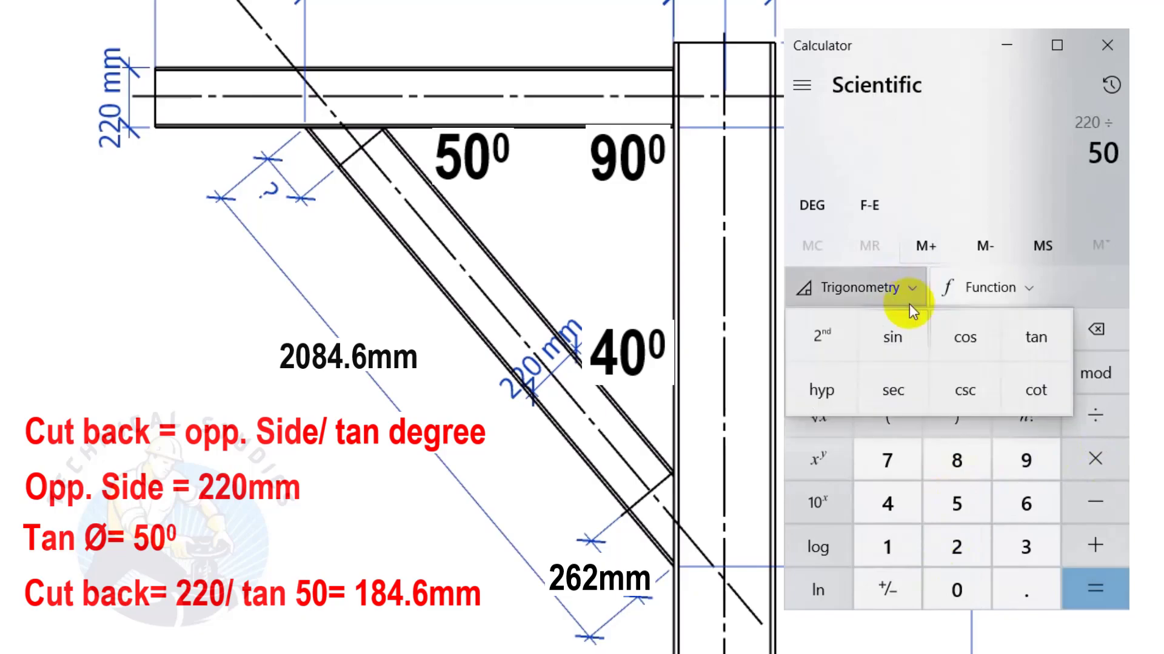
pyautogui.click(1095, 590)
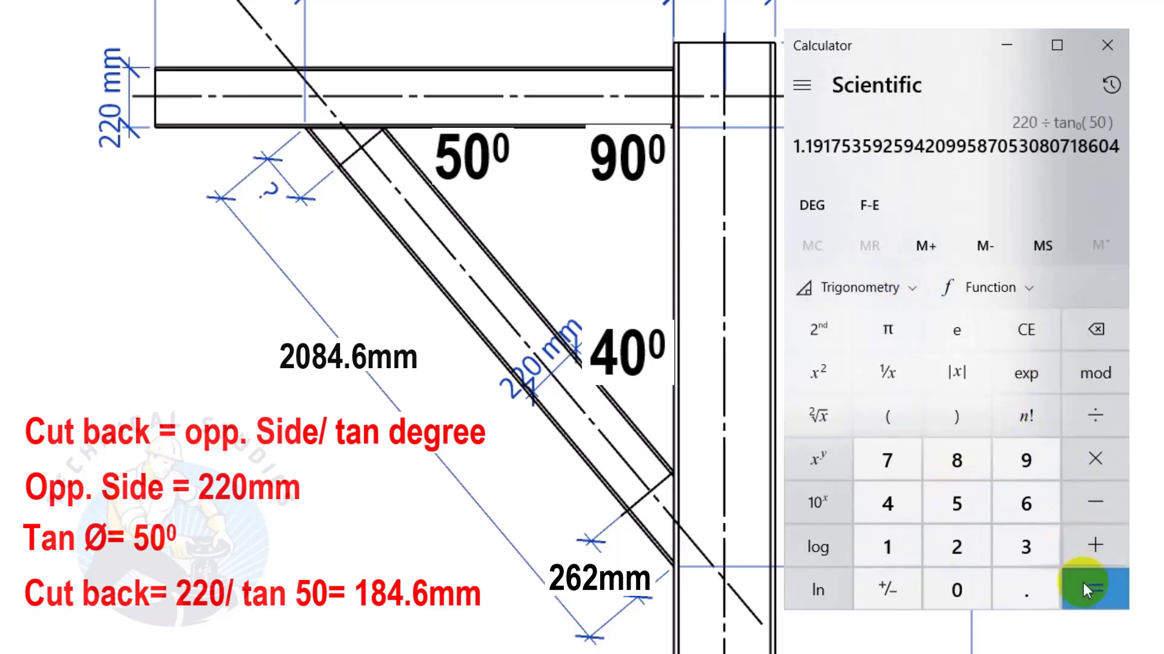
pyautogui.click(1094, 588)
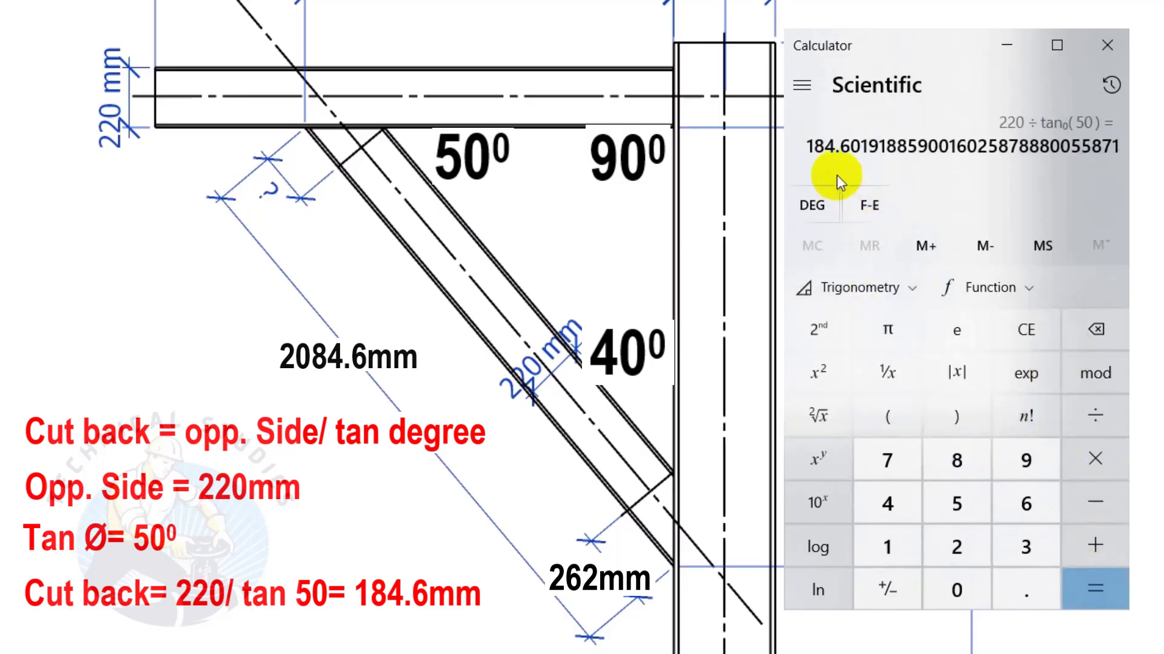